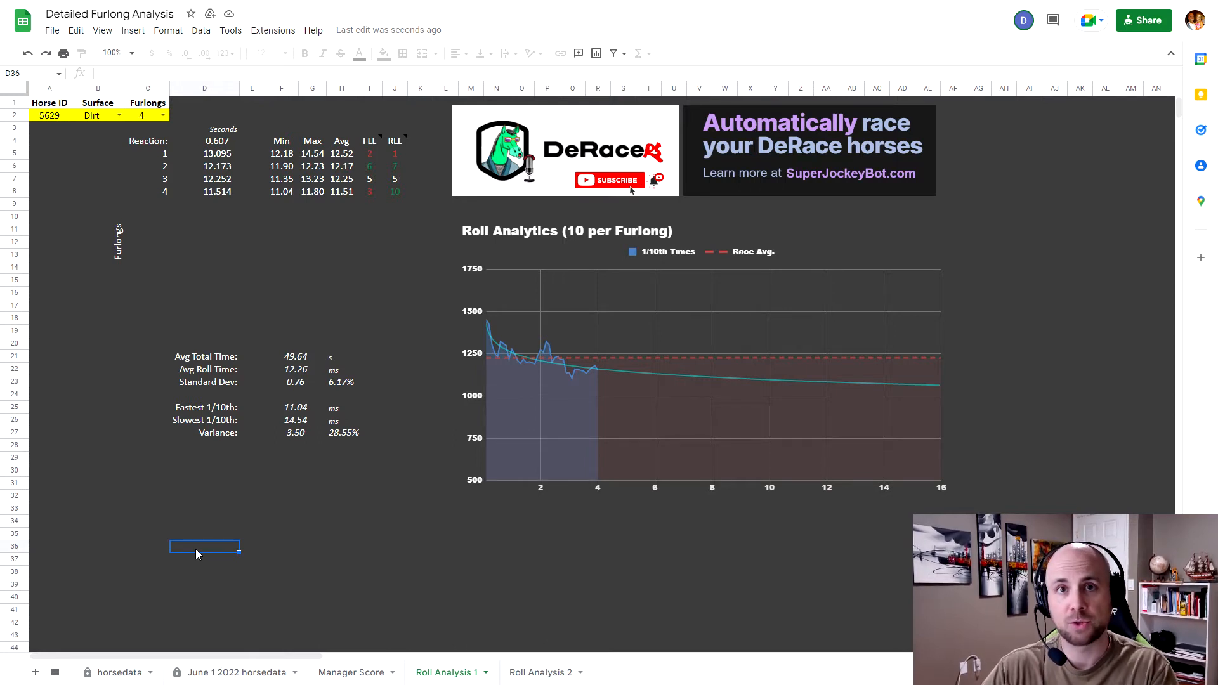
- Switch to the Manager Score tab, where Turf and 6 furlongs are set
left_click(351, 672)
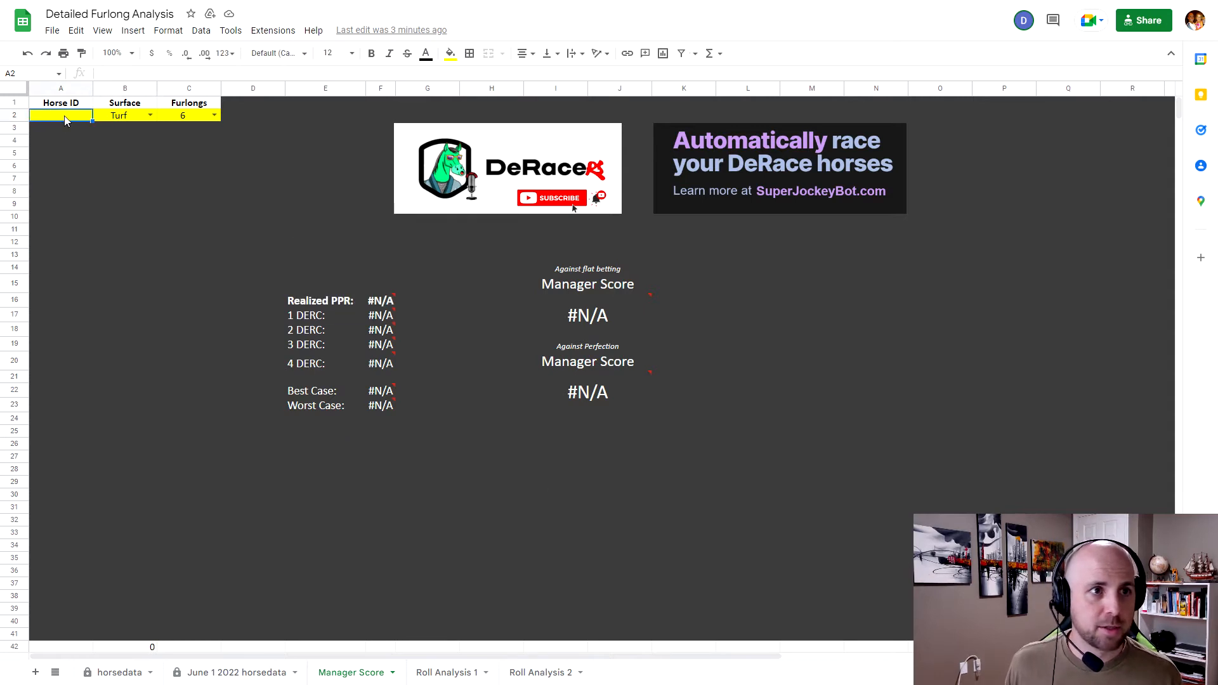
- Enter horse ID 1418 in A2 under Horse ID
type("141")
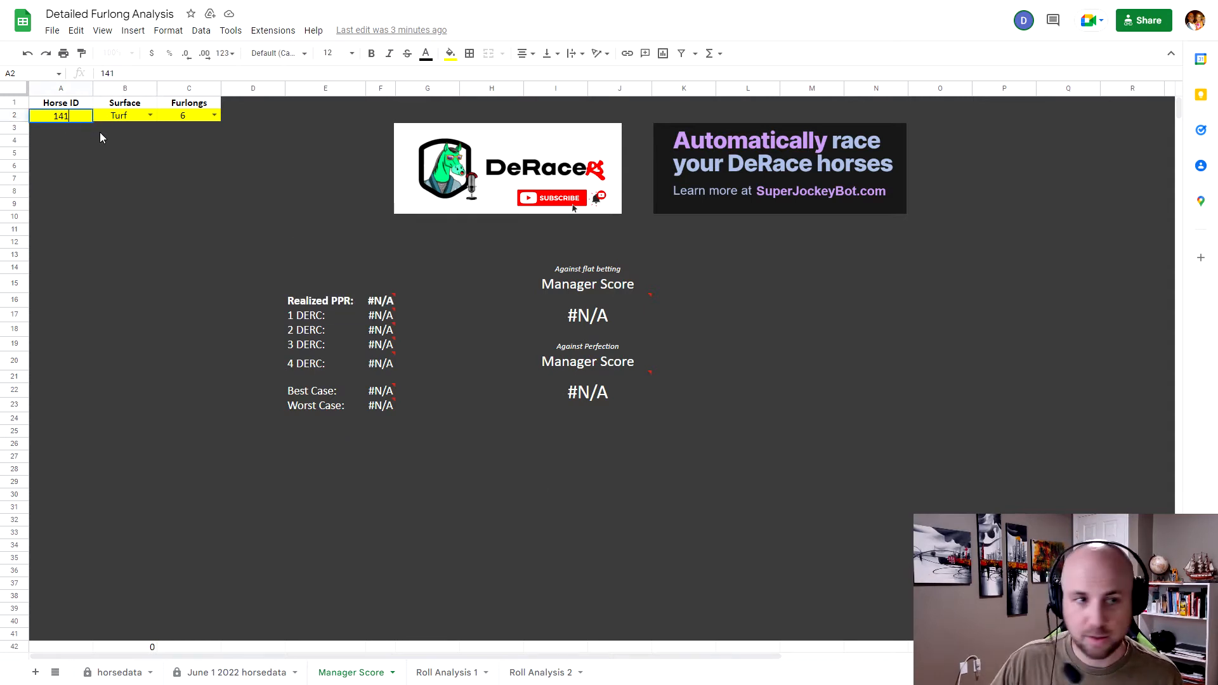
type("1418")
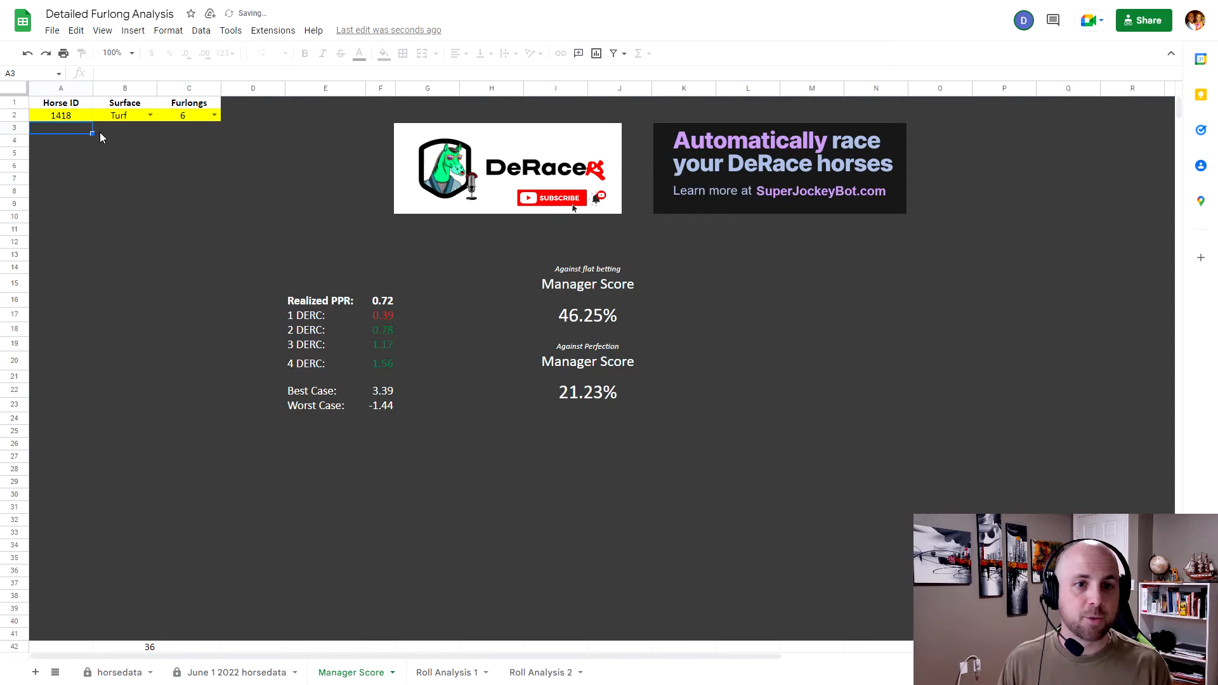
mouse_move(322, 239)
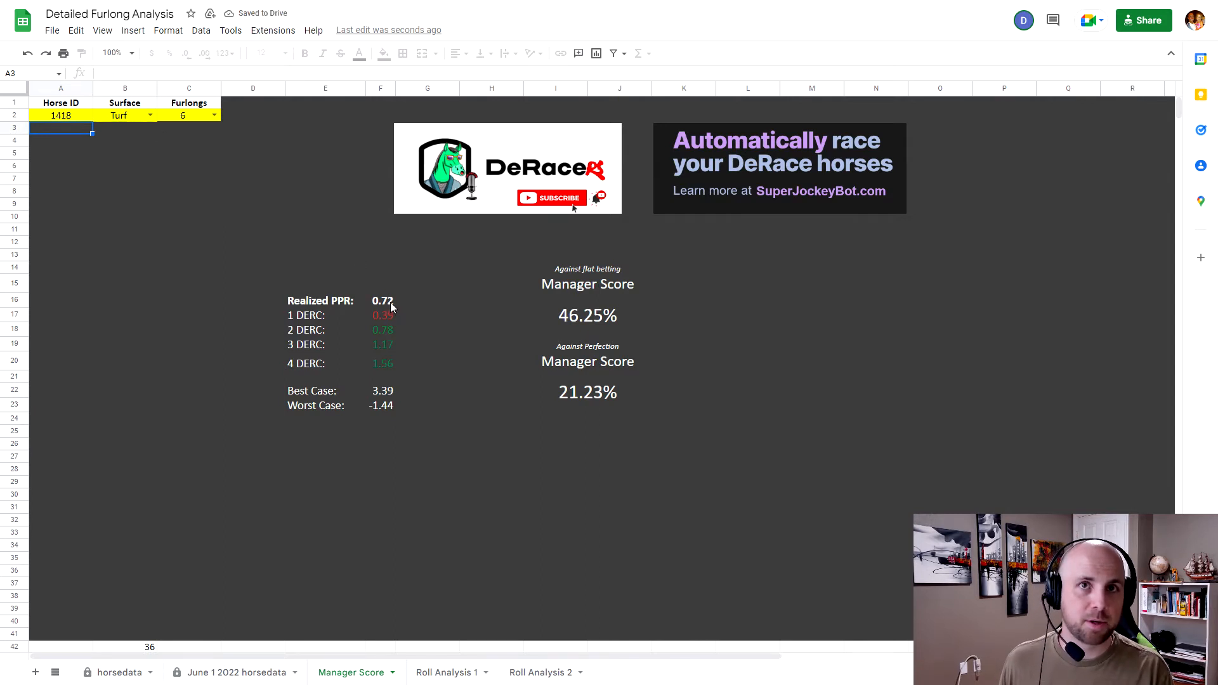
mouse_move(413, 301)
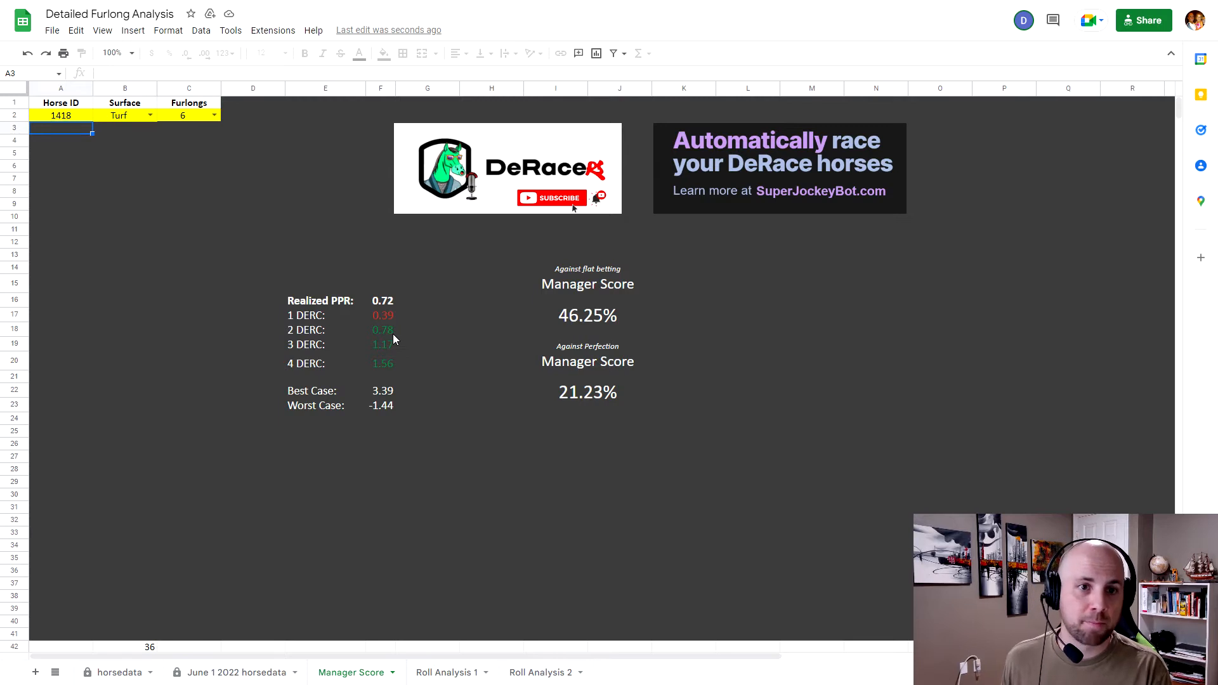
mouse_move(406, 336)
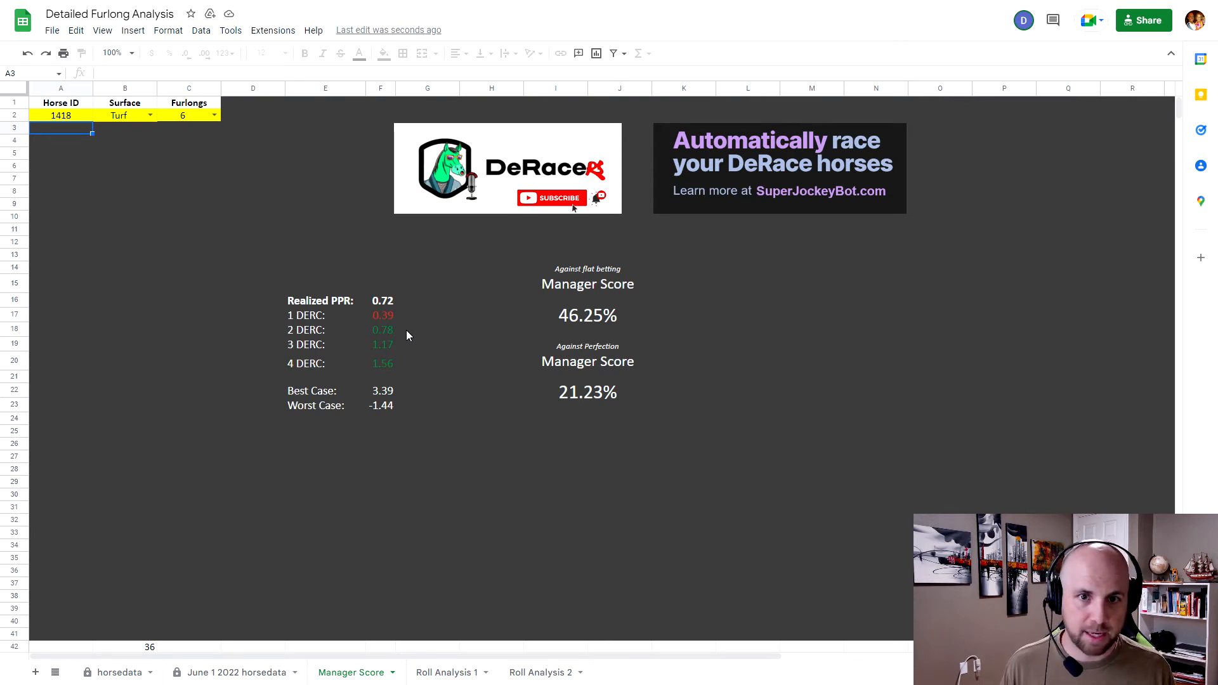
mouse_move(630, 316)
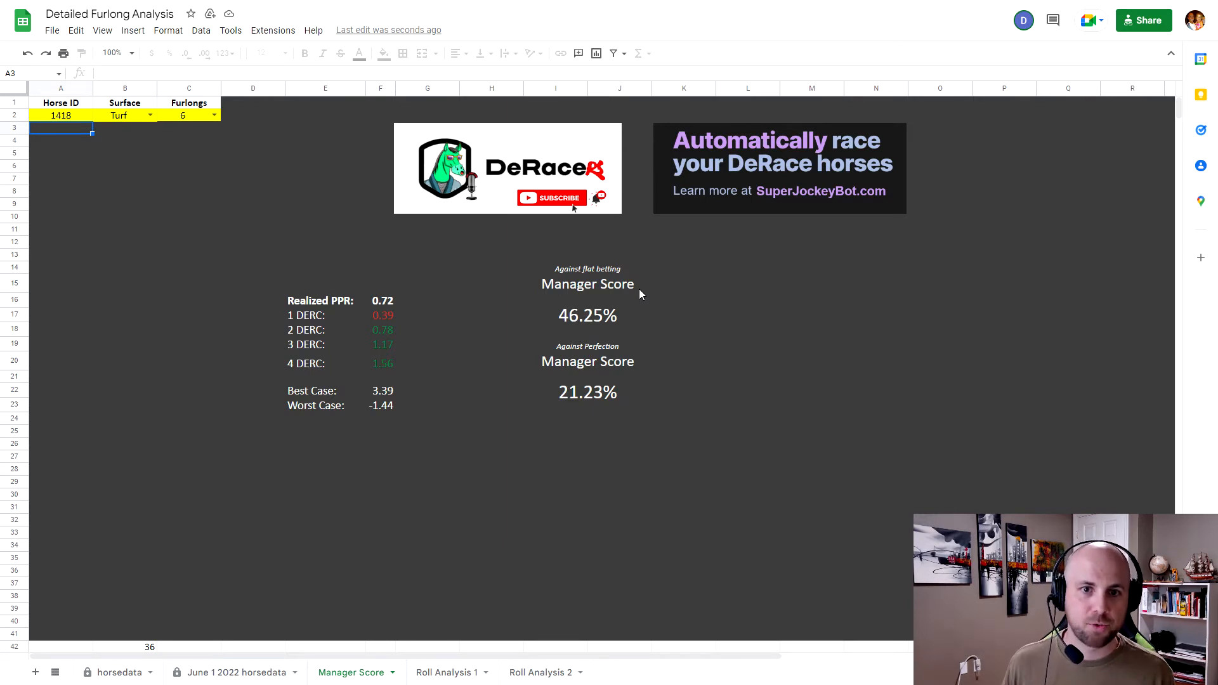
mouse_move(592, 321)
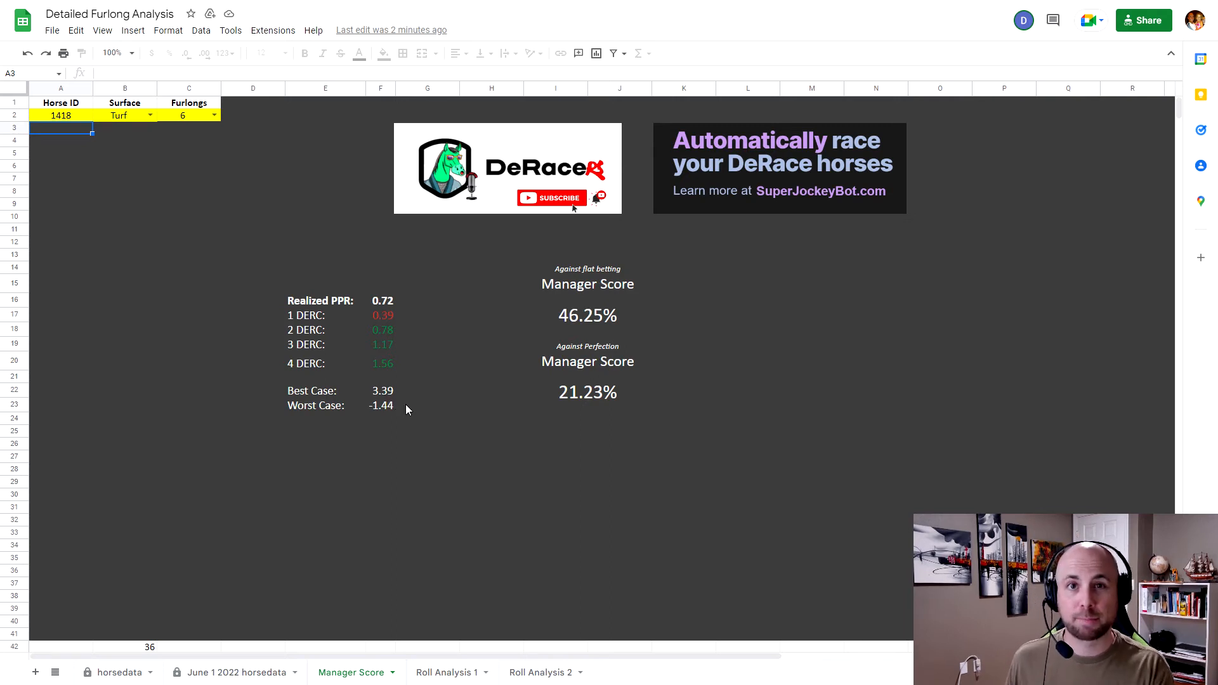
mouse_move(470, 449)
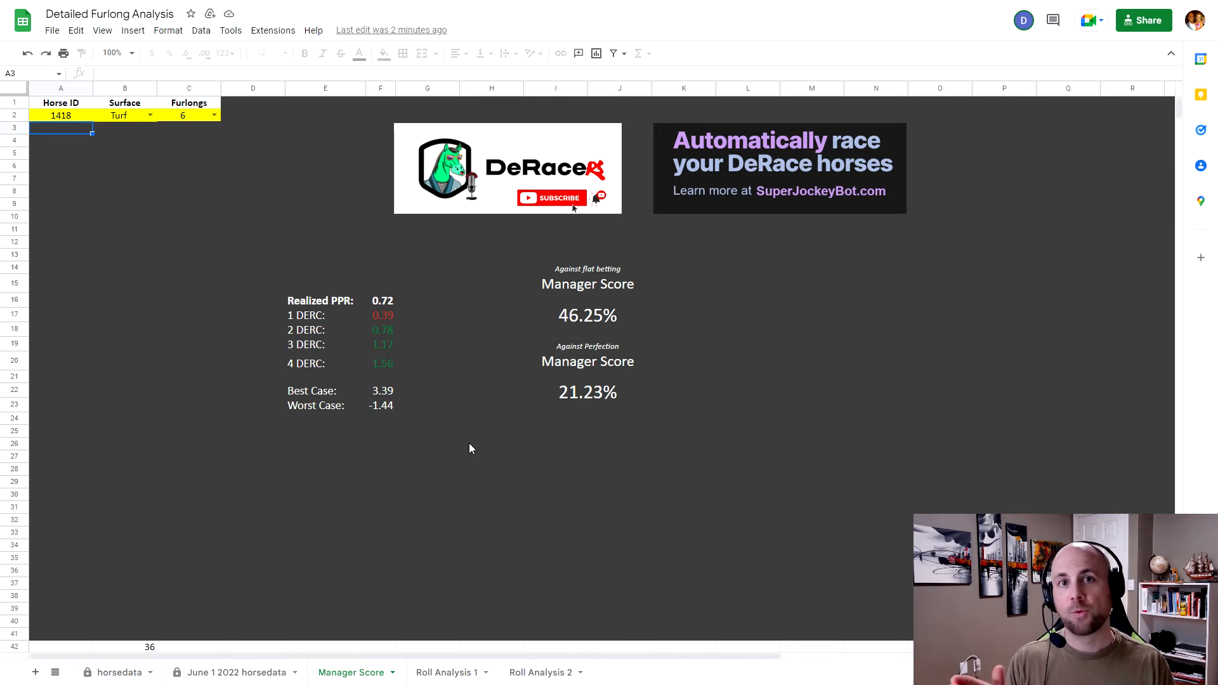
mouse_move(481, 439)
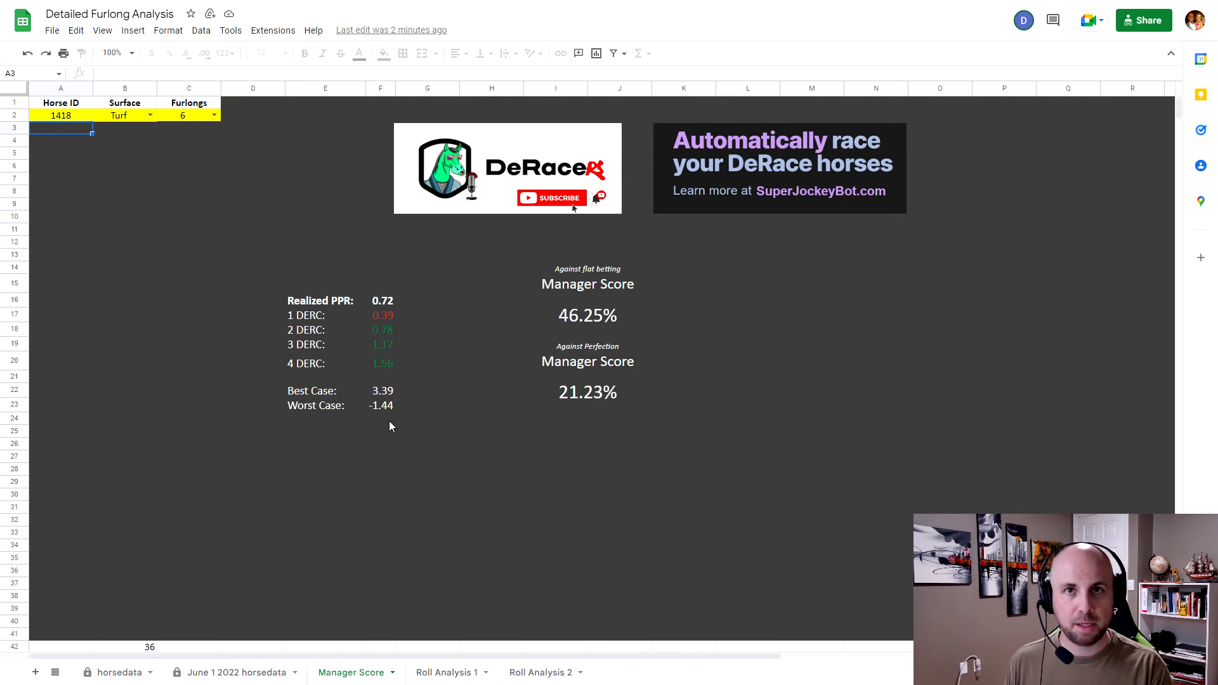
mouse_move(544, 380)
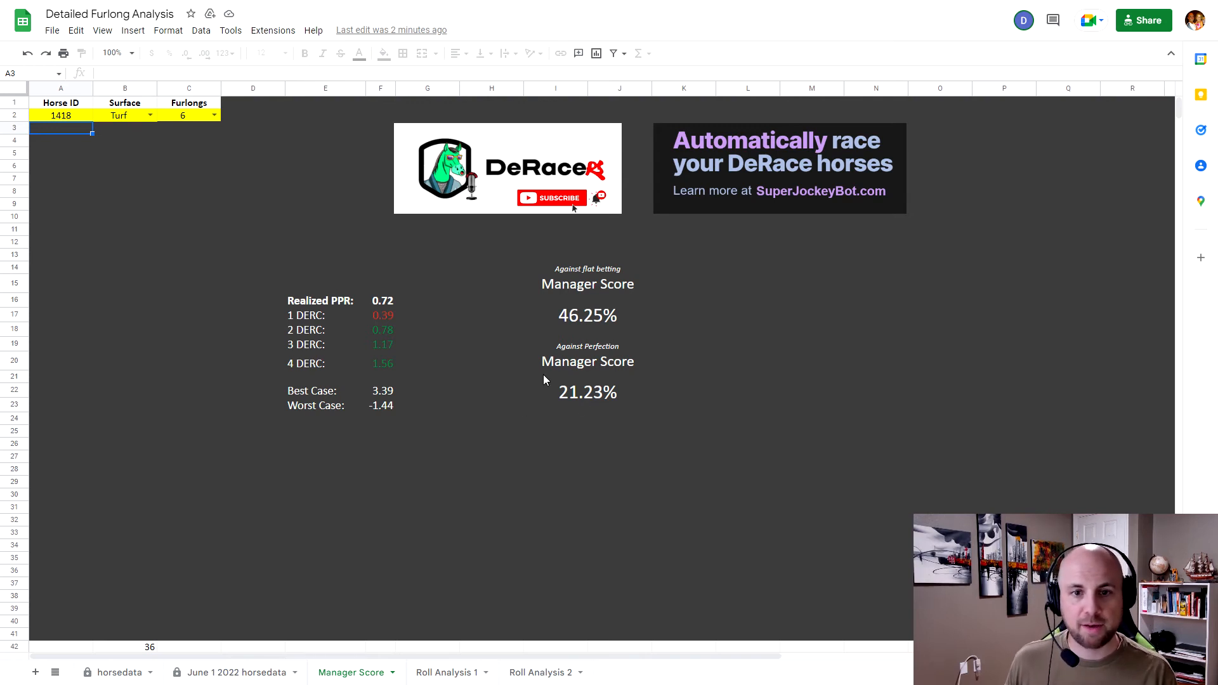
mouse_move(588, 375)
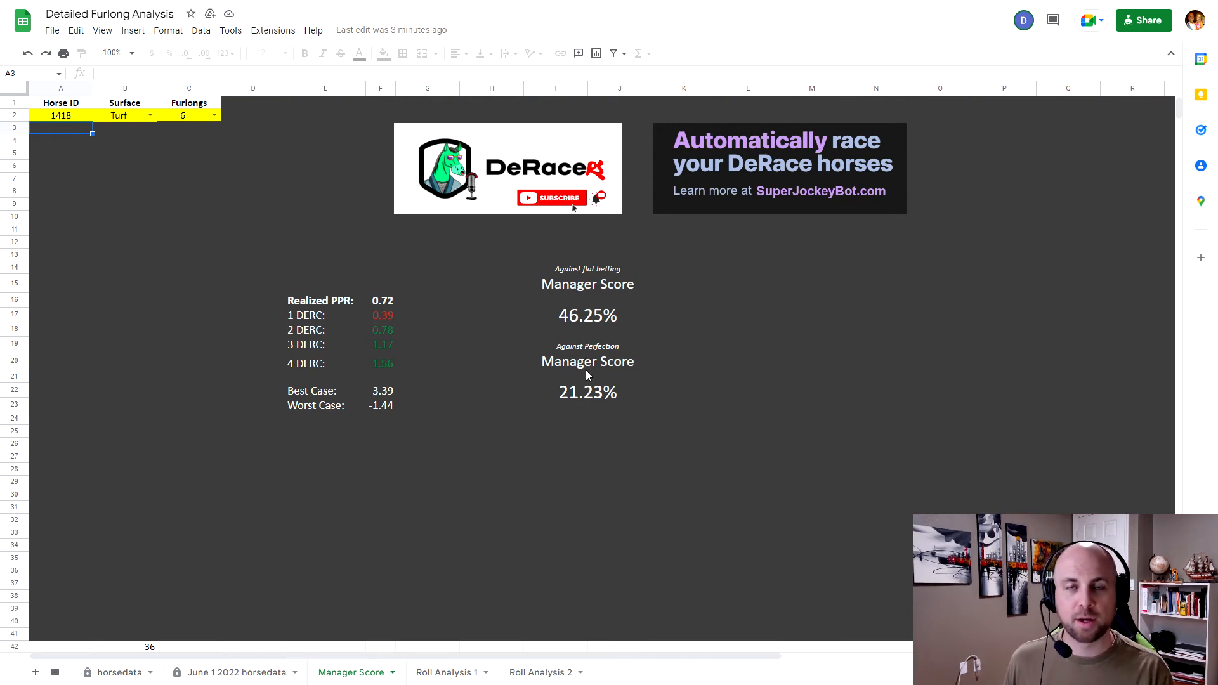
mouse_move(426, 402)
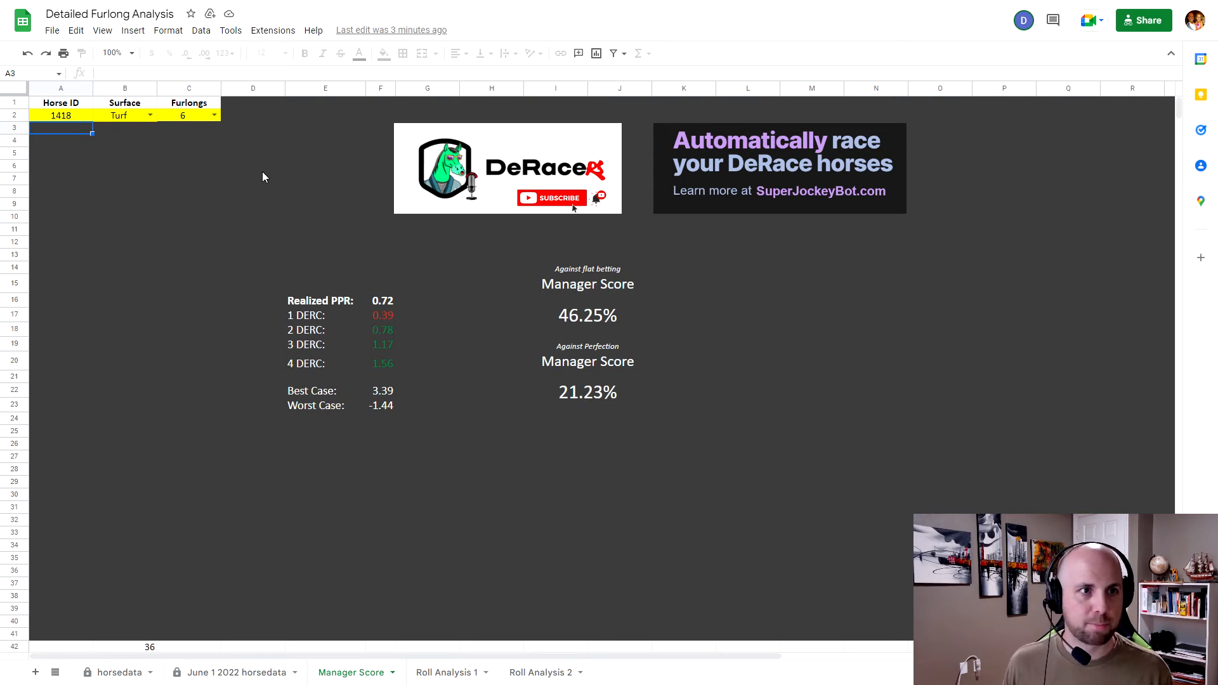
- Set furlongs to 7 from the dropdown, then change C2 to 8
left_click(214, 115)
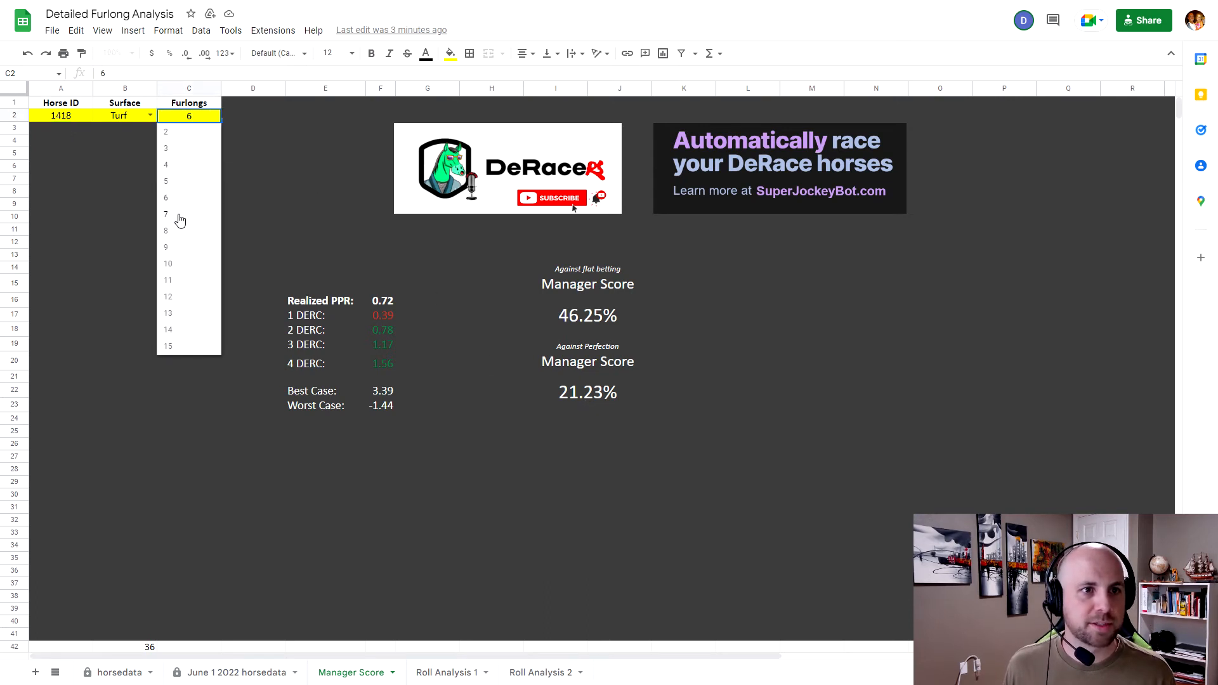
left_click(166, 213)
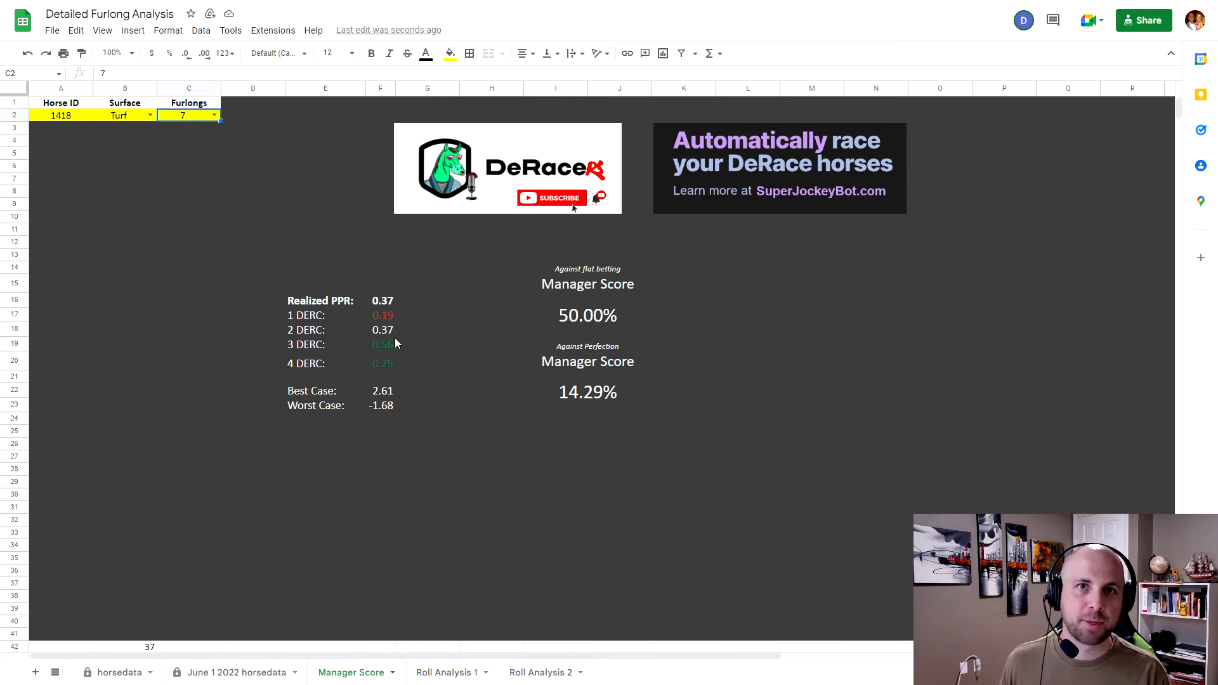
mouse_move(401, 358)
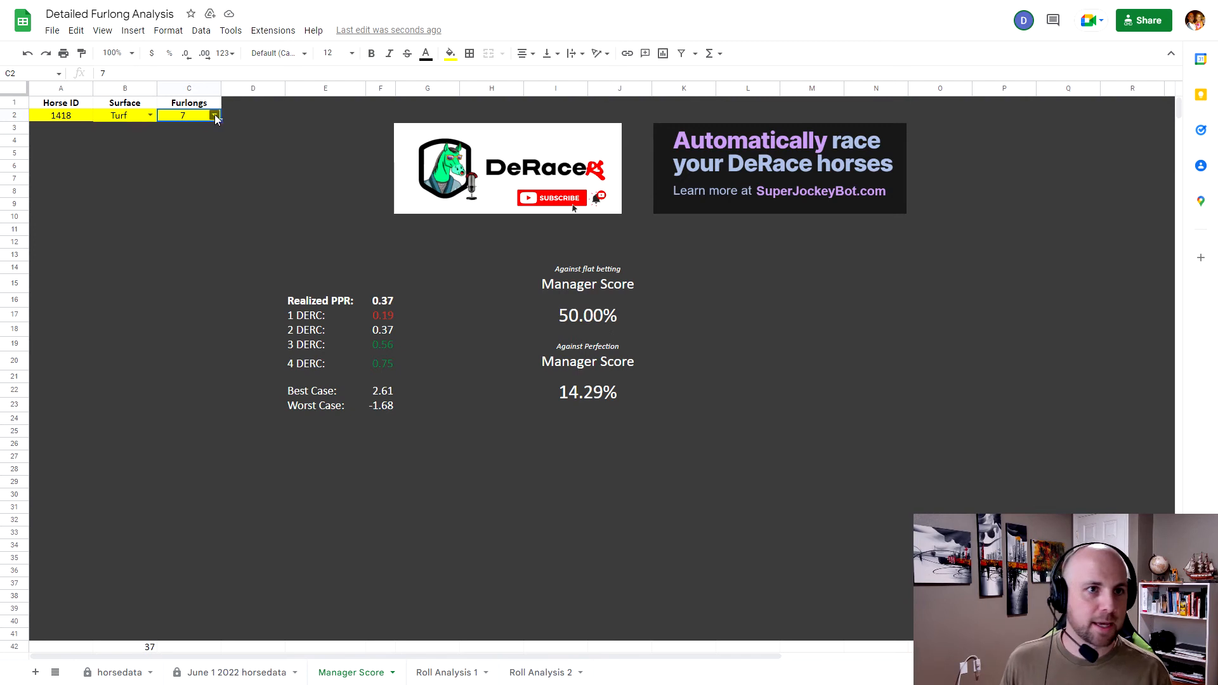
type("8")
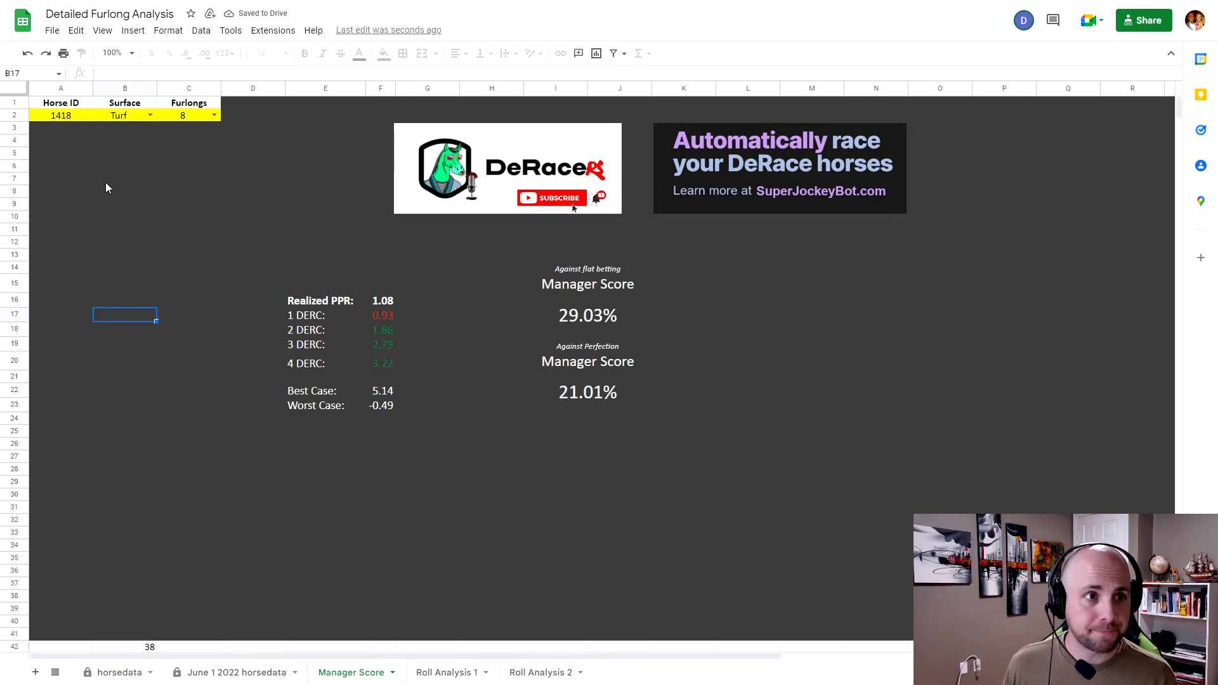
- Enter horse 2455 in A2 and choose Synthetic as the surface
left_click(60, 115)
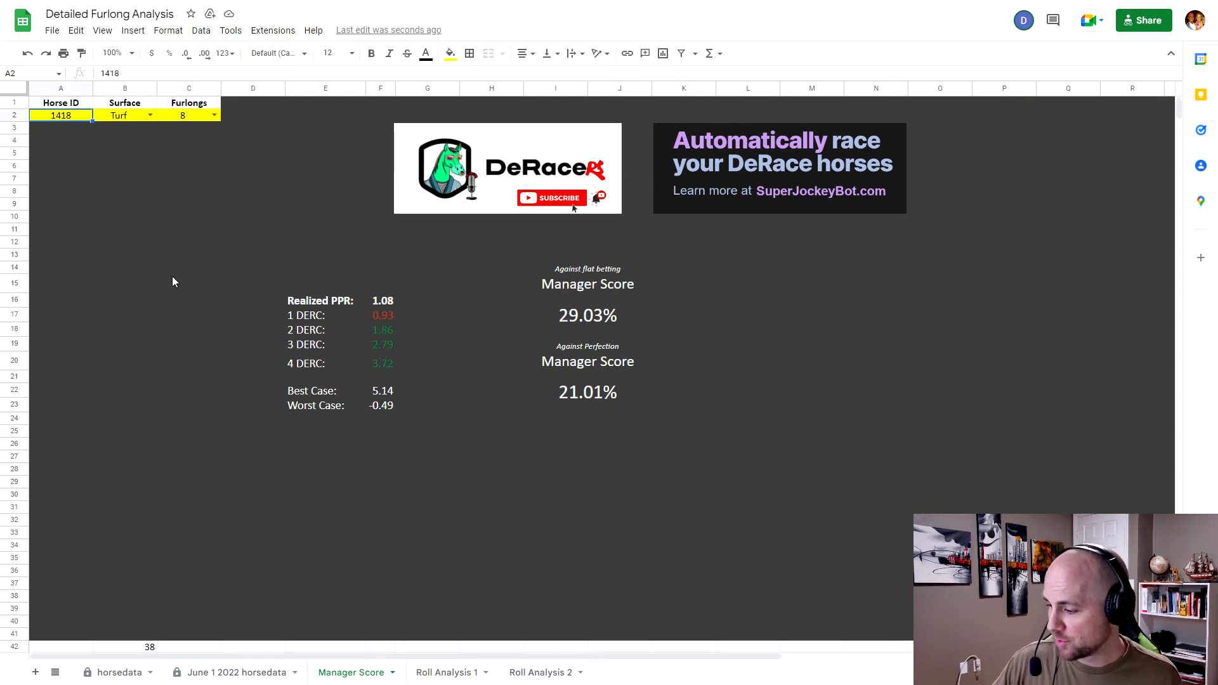
type("2455")
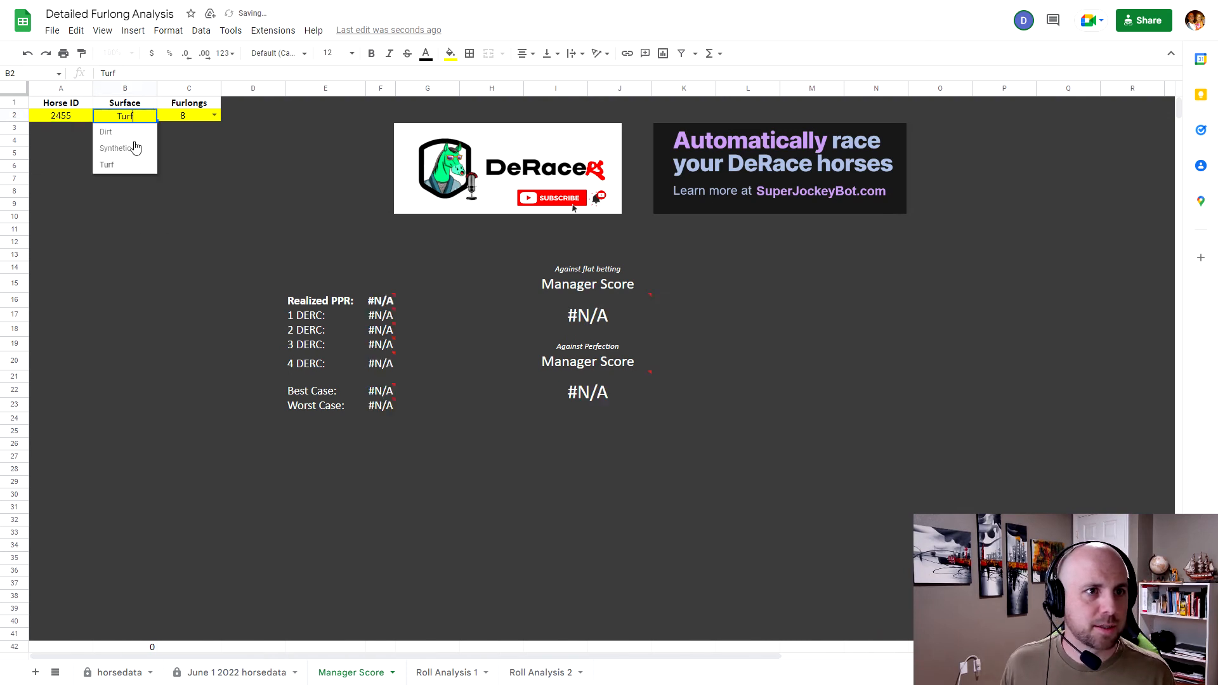
left_click(116, 148)
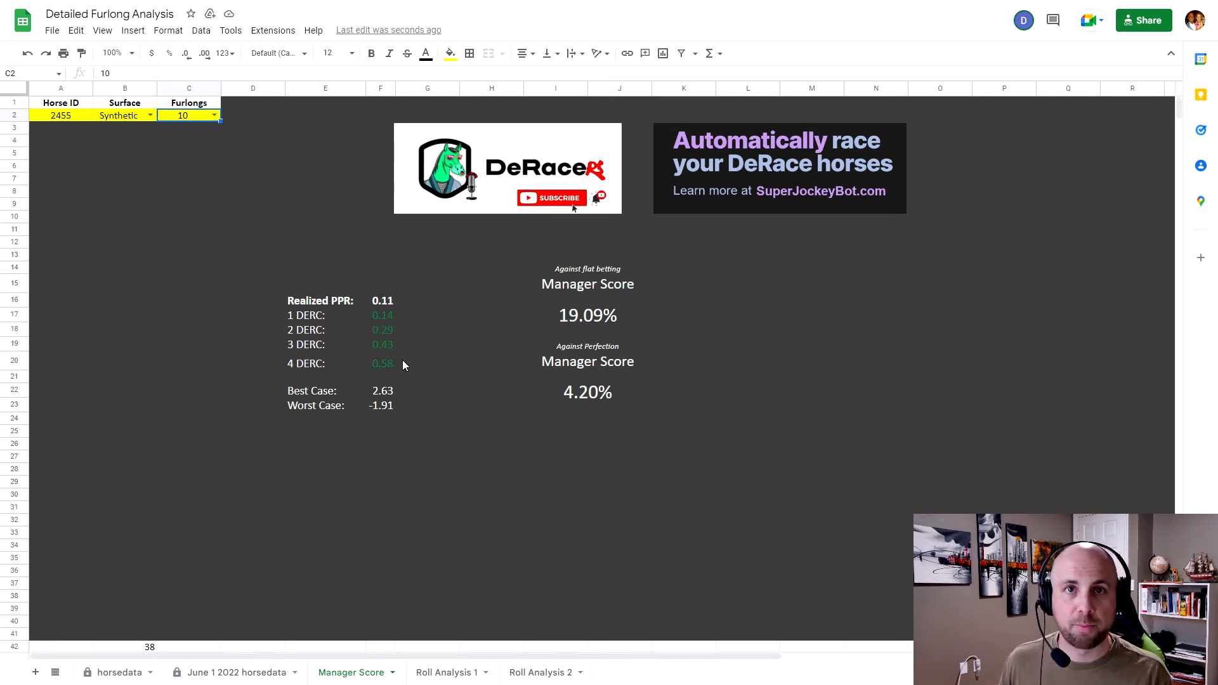
left_click(60, 115)
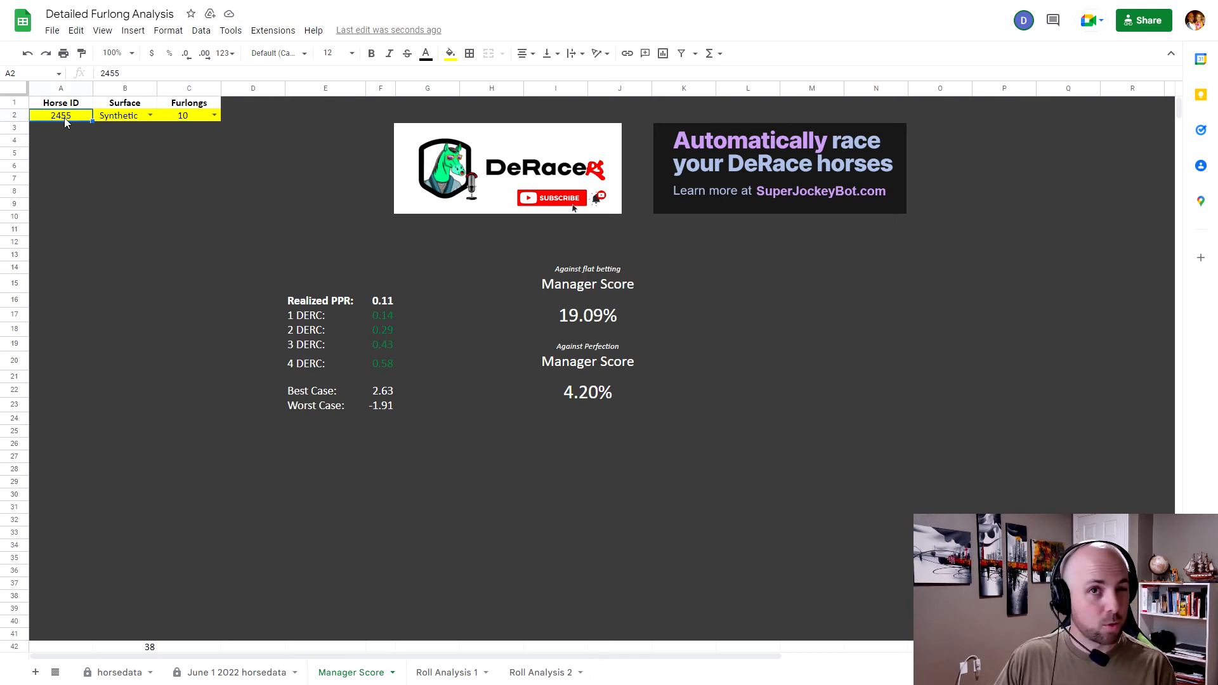
- Enter horse 80 in A2 and pick 11 furlongs
type("80")
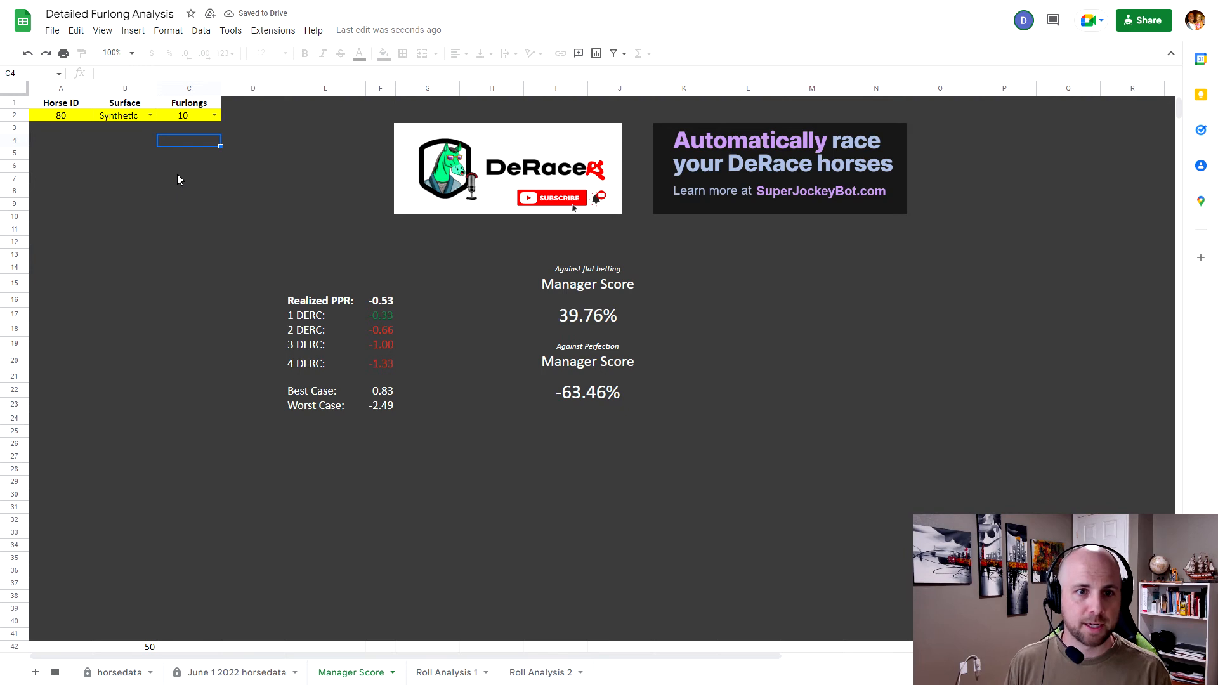
mouse_move(395, 309)
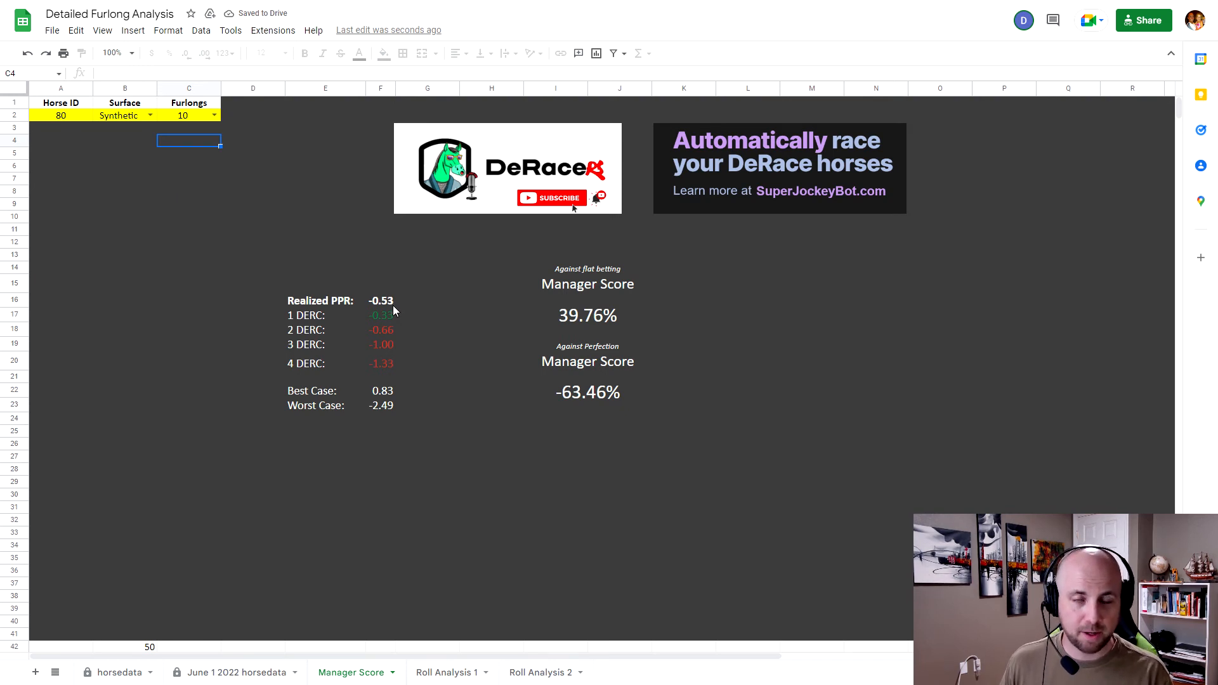
mouse_move(419, 326)
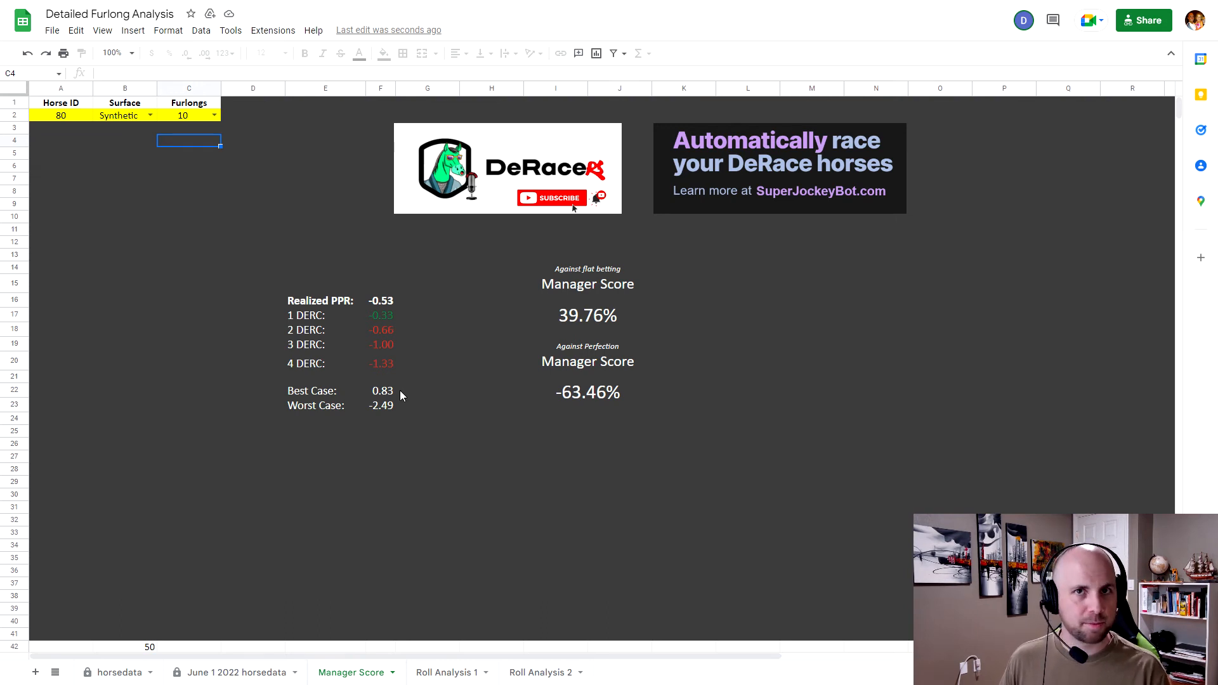
mouse_move(391, 396)
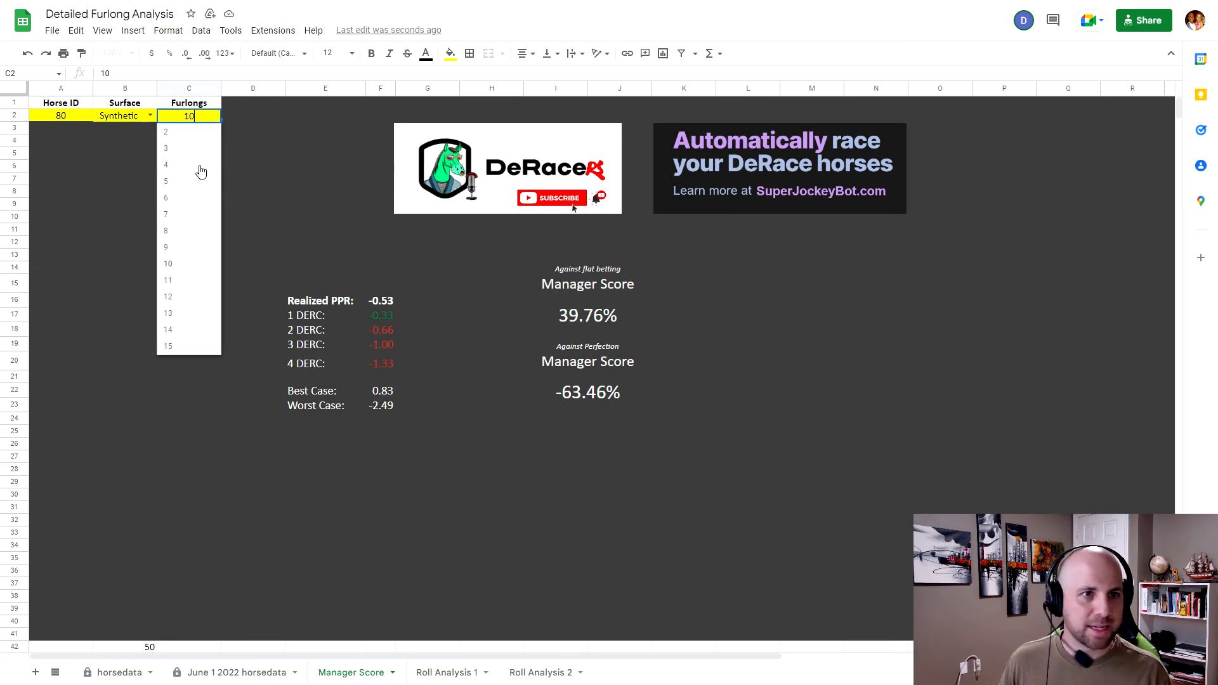
left_click(167, 280)
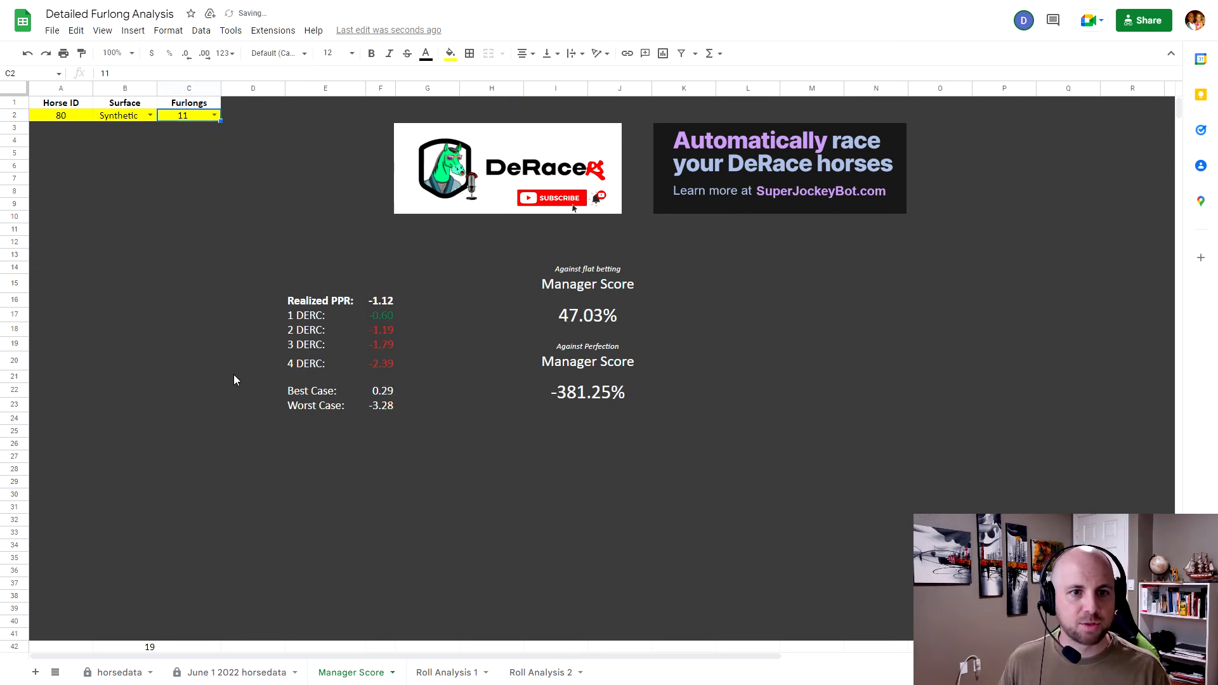